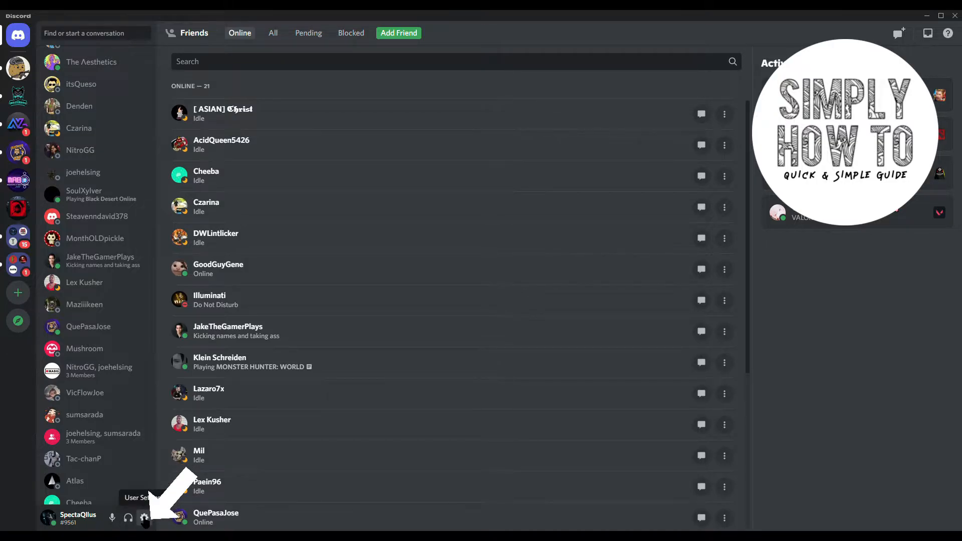
Go into User Settings from the gear beside the username, landing on My Account.
left_click(145, 519)
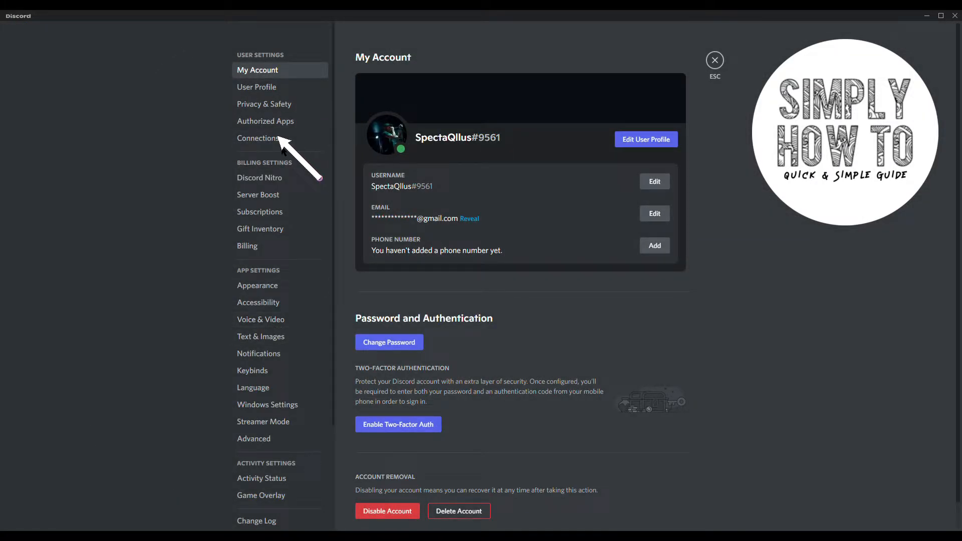
Switch to the Connections page listing the linked Spotify account.
left_click(259, 138)
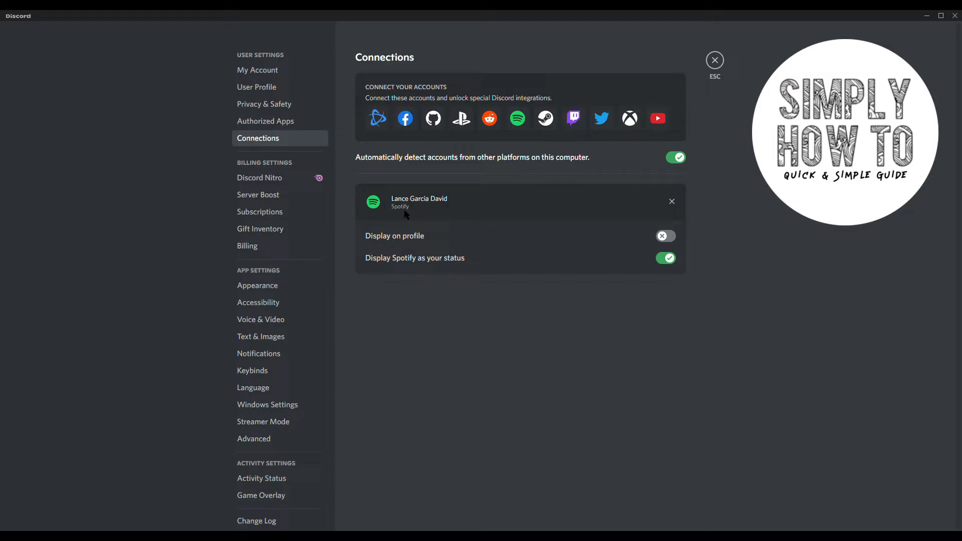
mouse_move(405, 215)
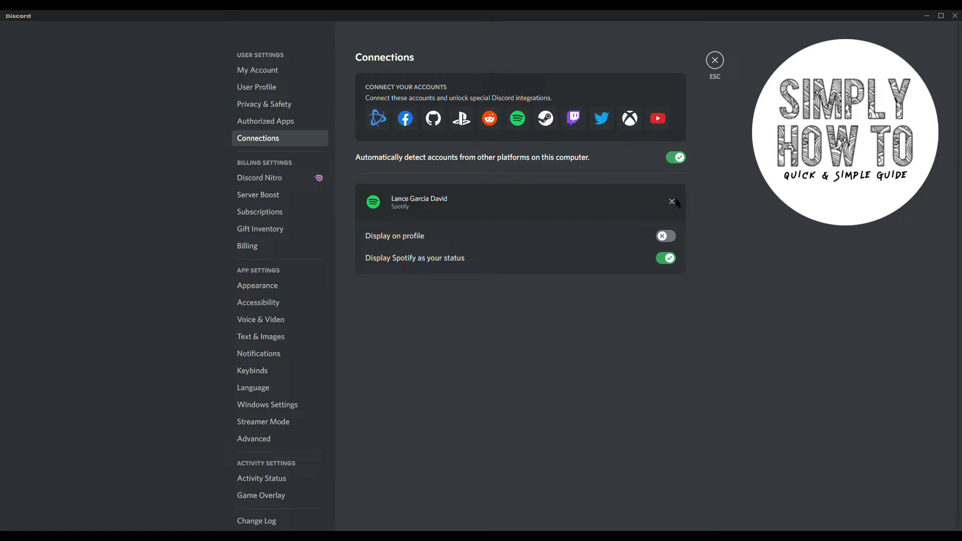
Remove the Spotify connection and confirm, leaving Connections showing no linked accounts.
left_click(672, 201)
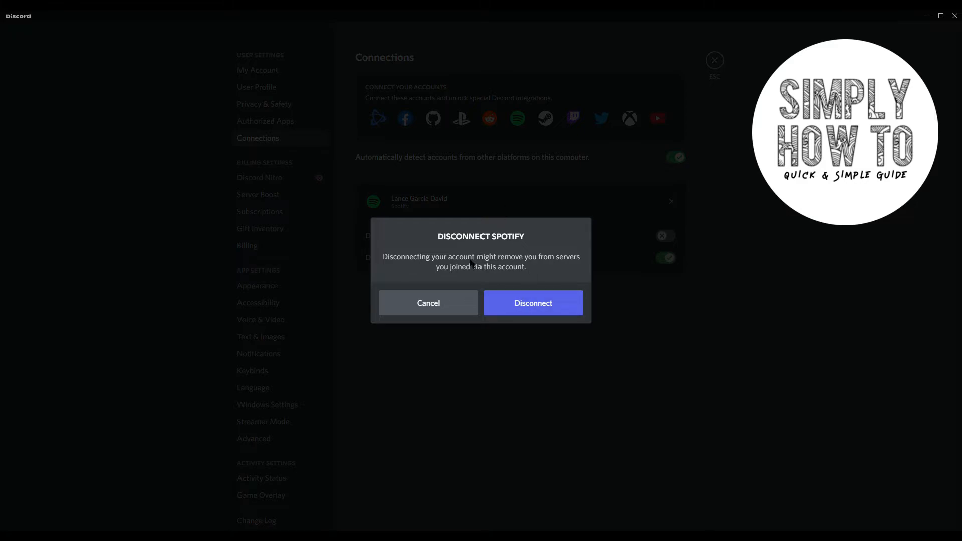
left_click(428, 303)
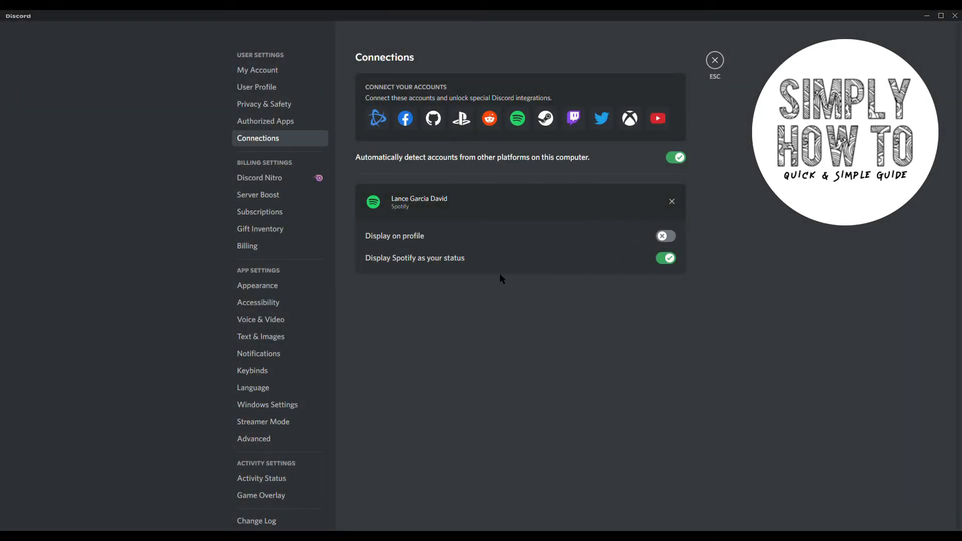
left_click(671, 201)
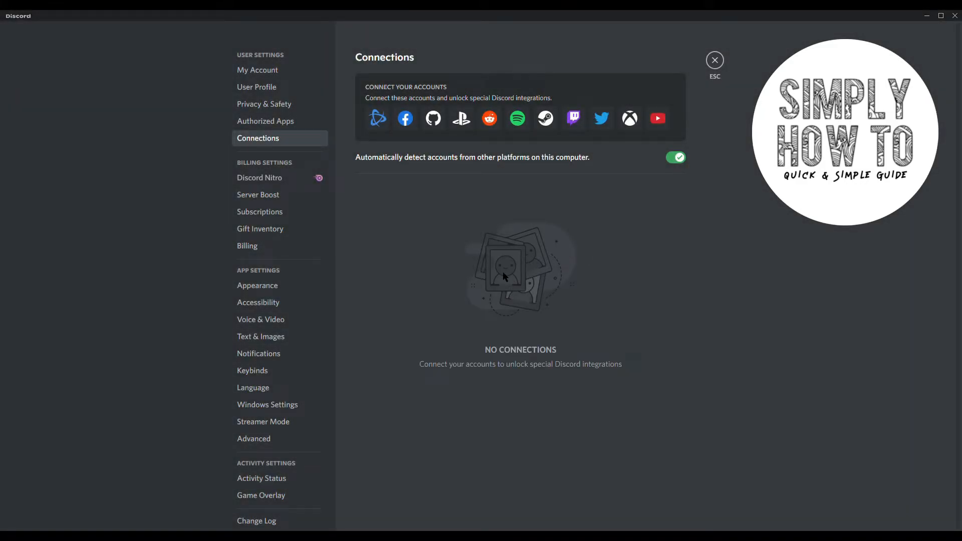